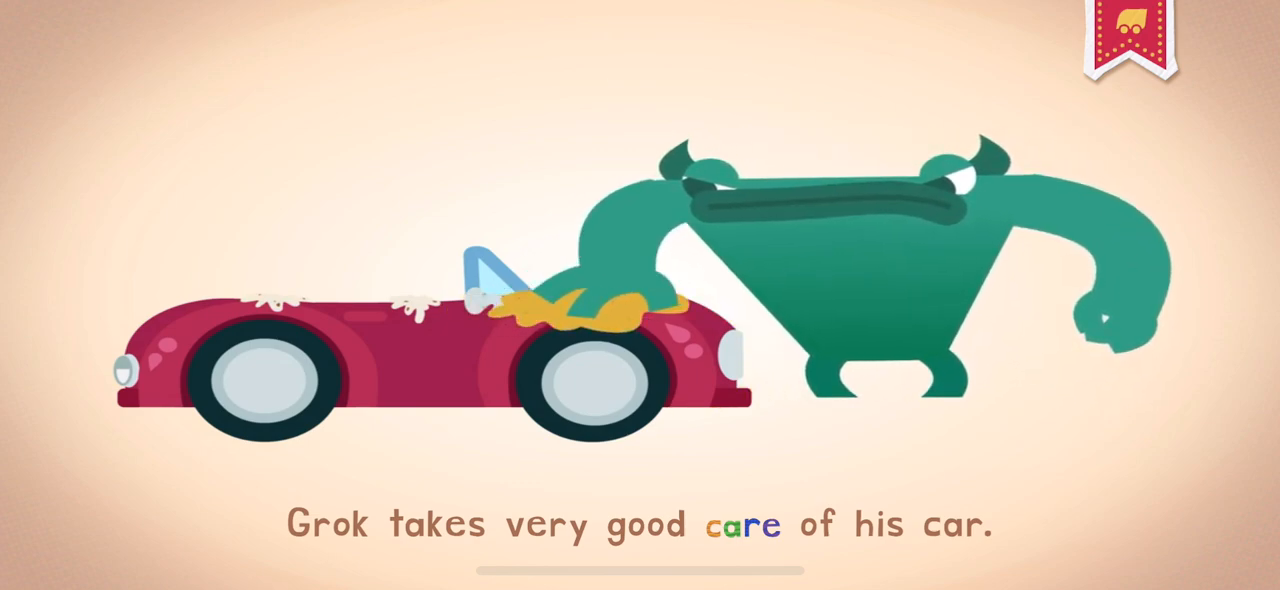
Continue past the care sentence where Grok takes good care of his car.
left_click(740, 524)
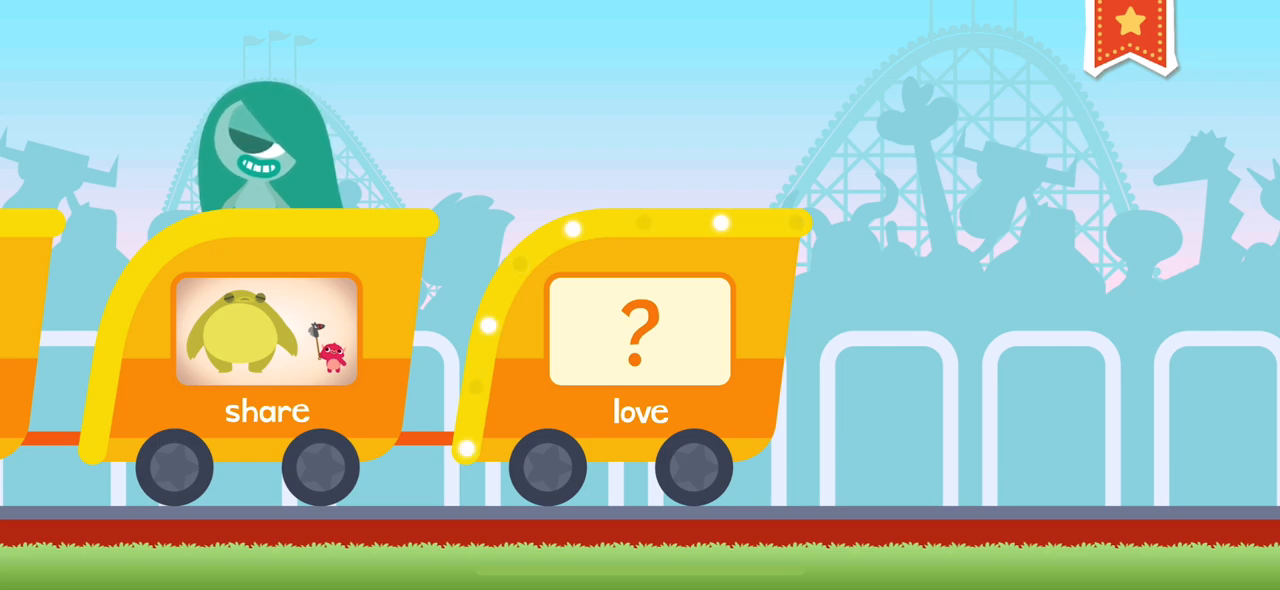
Advance to the new word train with the start car still locked.
left_click(640, 340)
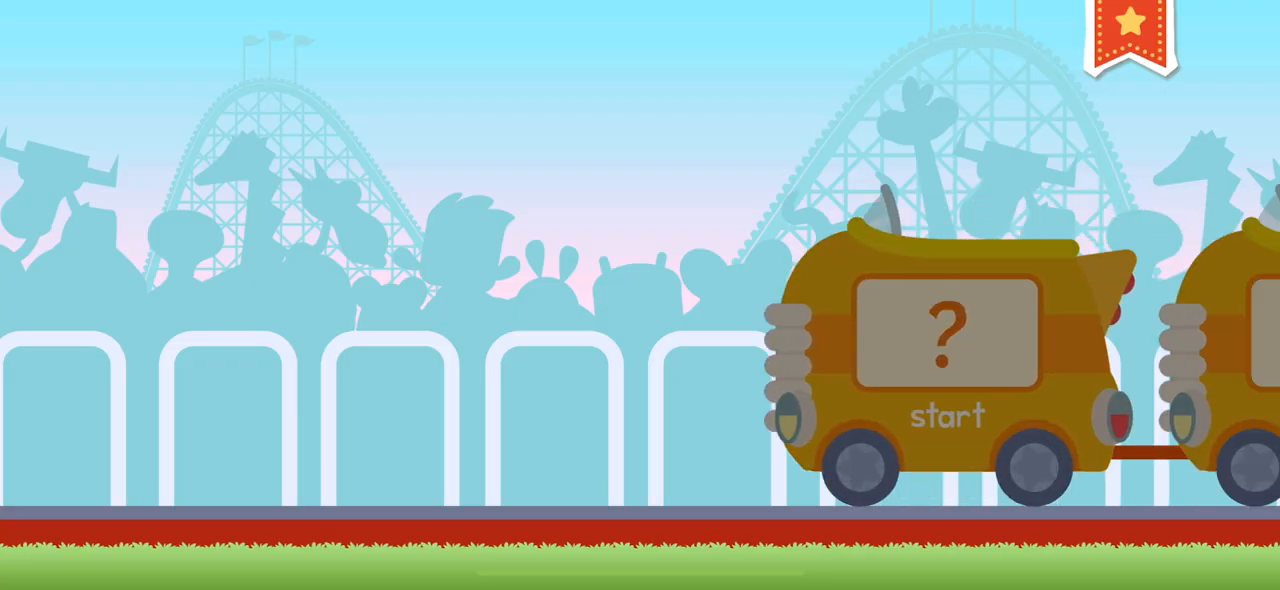
Choose the start car to begin its letter puzzle and sentence animation.
left_click(944, 350)
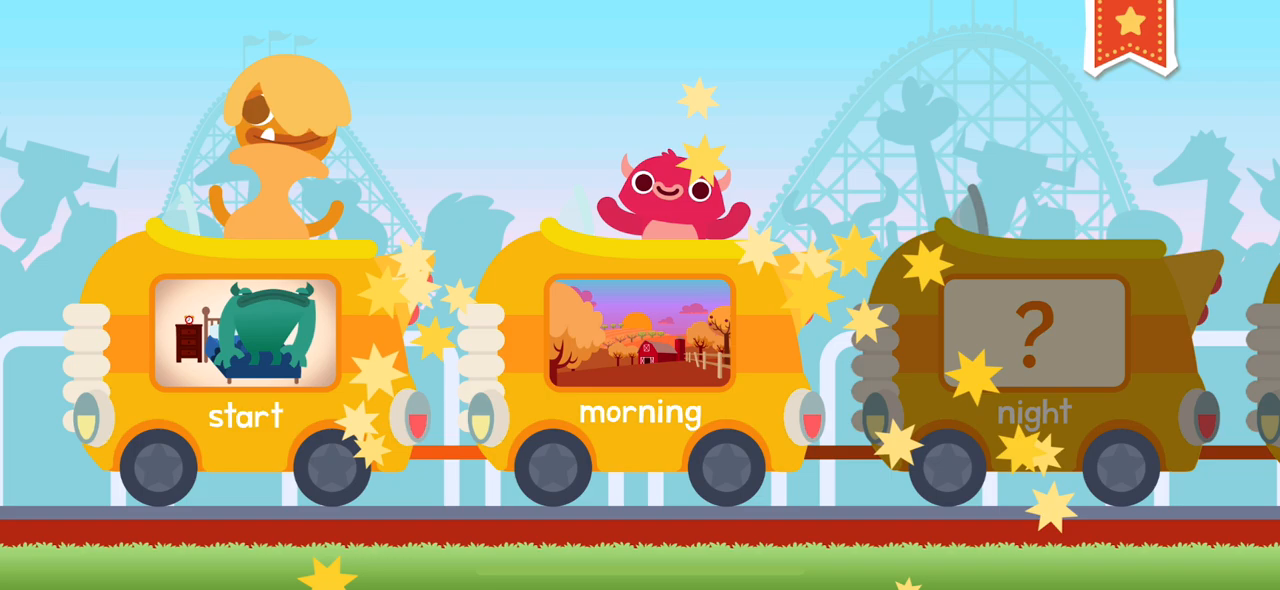
left_click(1040, 330)
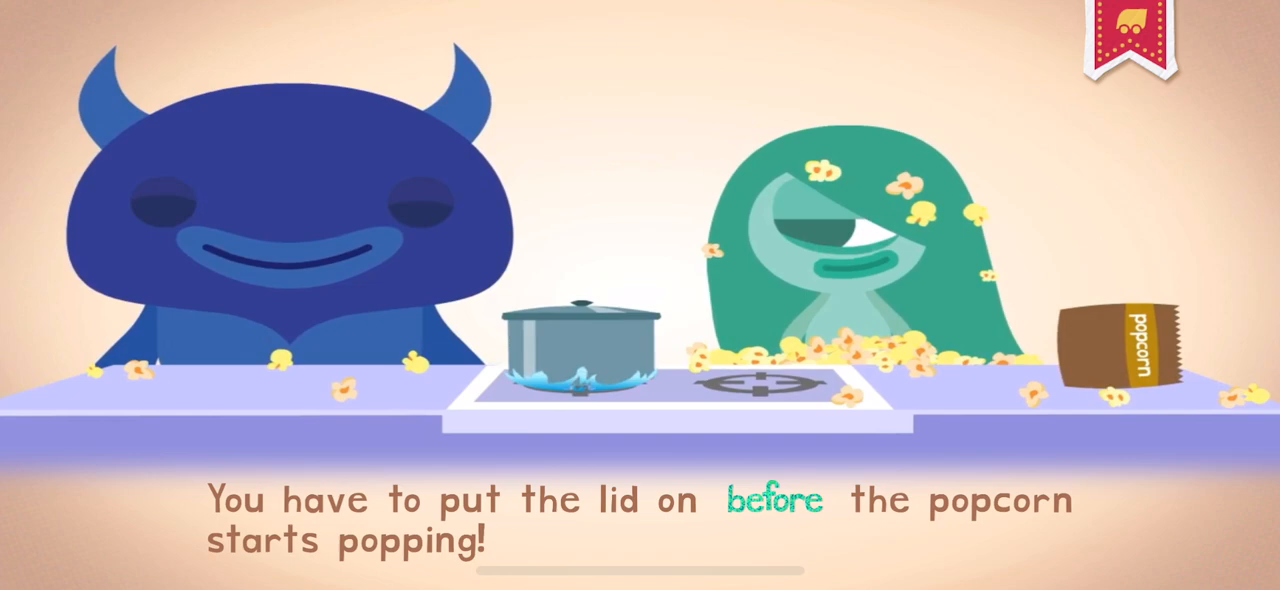
Select the green word before in the popcorn sentence to bring up its word card.
left_click(784, 500)
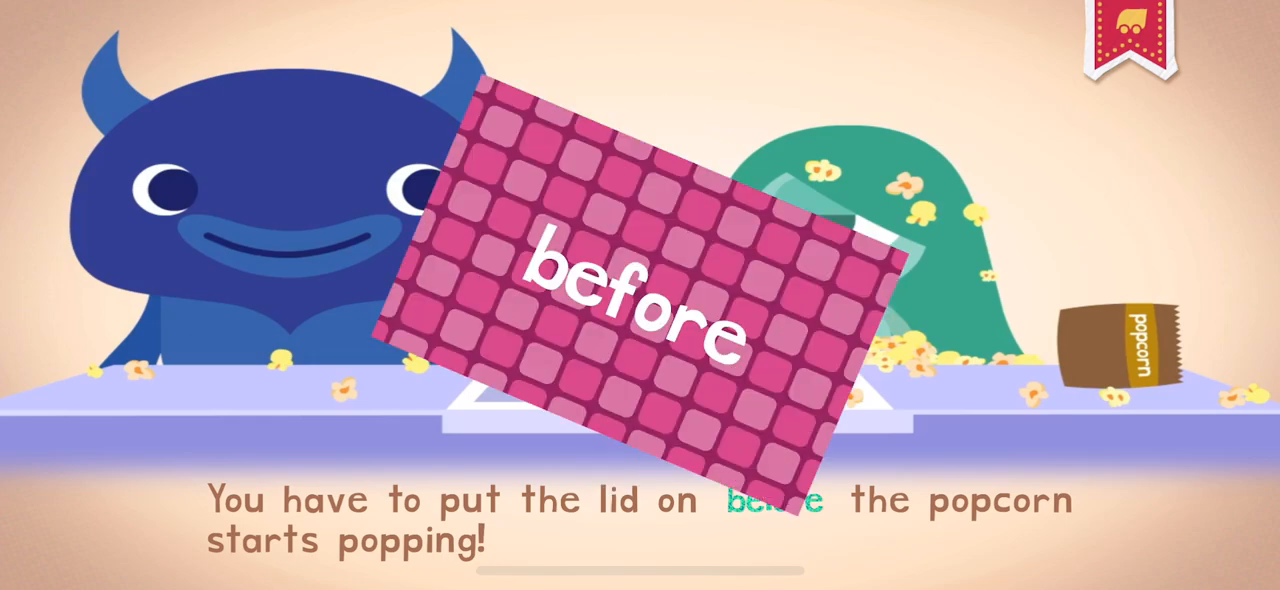